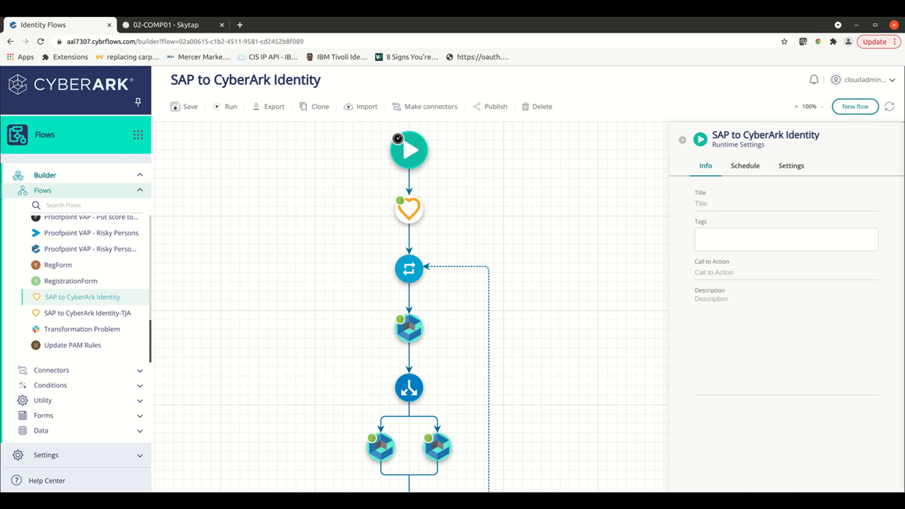
pyautogui.moveTo(792, 20)
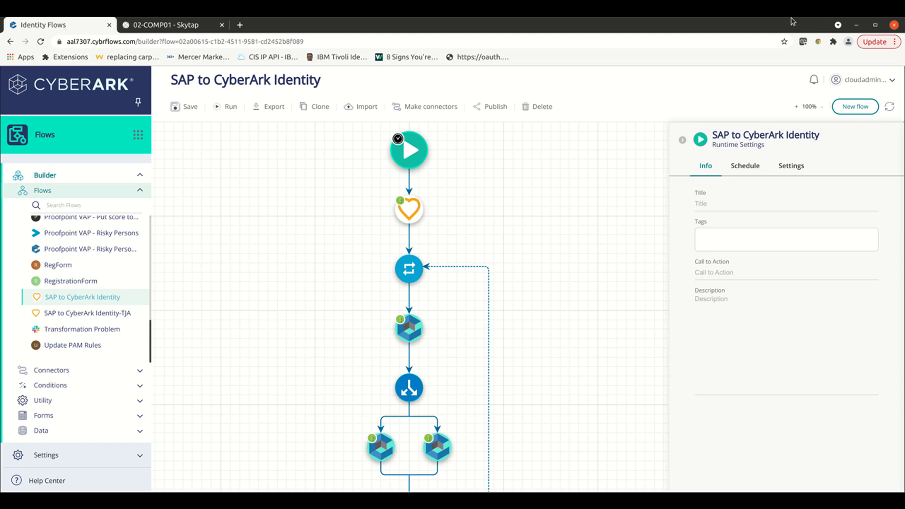
pyautogui.moveTo(787, 58)
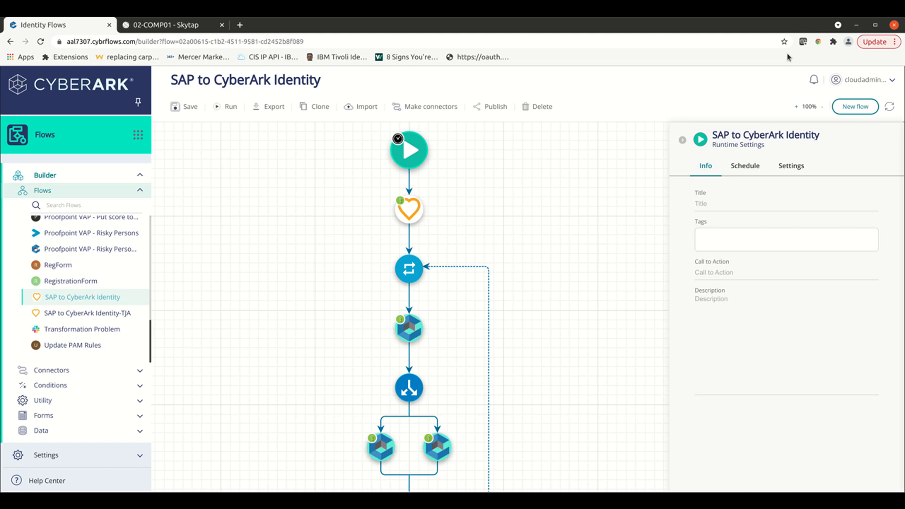
pyautogui.moveTo(795, 24)
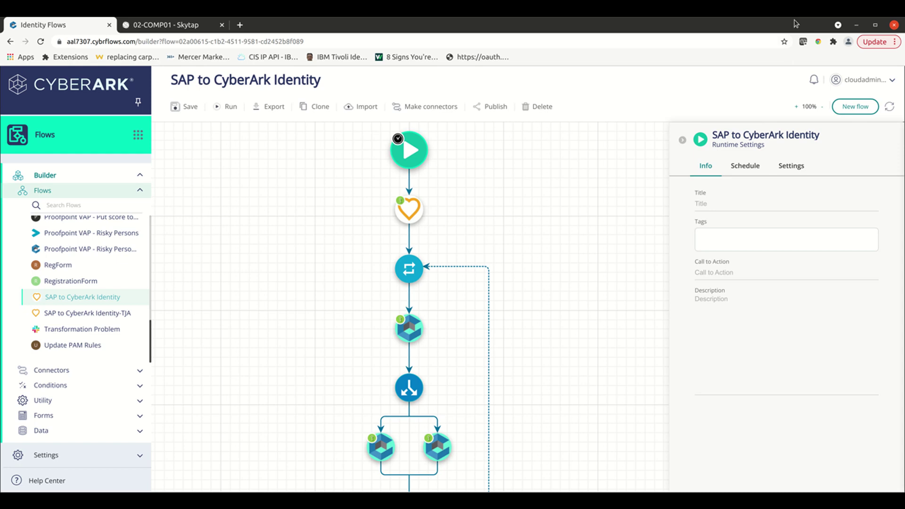
pyautogui.moveTo(790, 55)
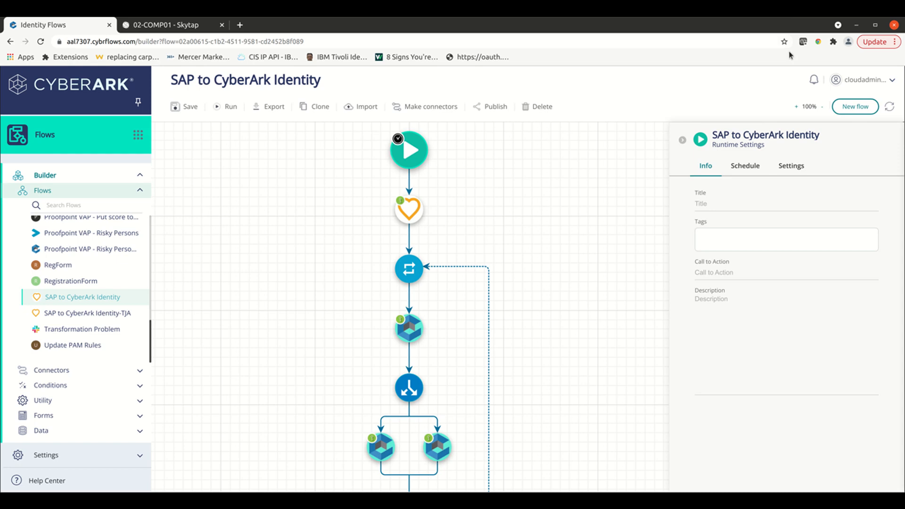
pyautogui.moveTo(790, 24)
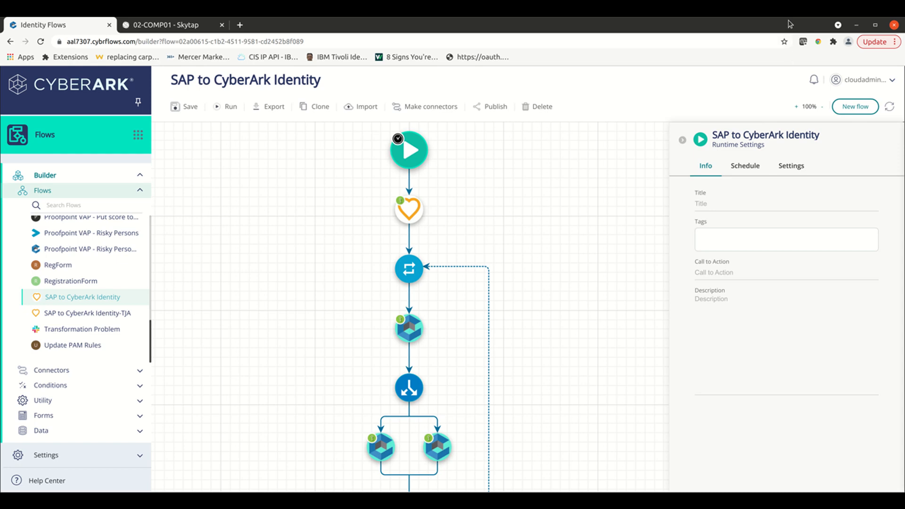
pyautogui.moveTo(792, 28)
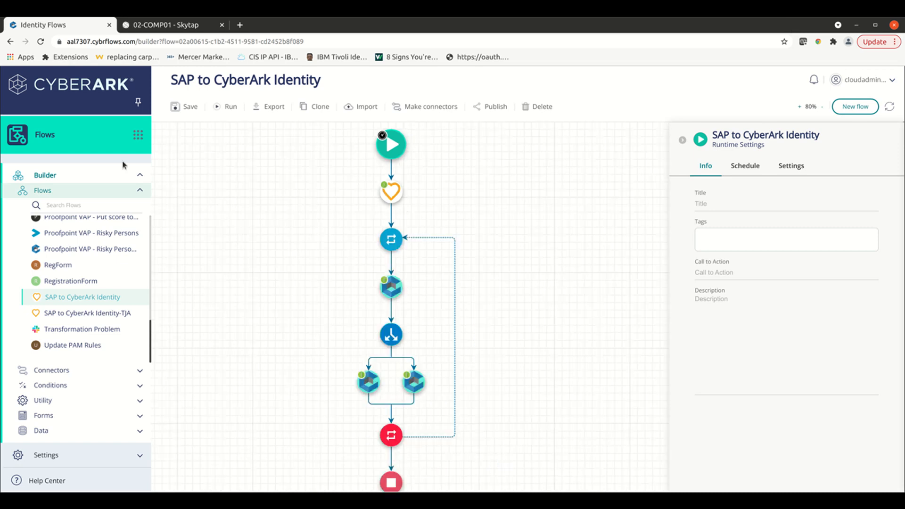
pyautogui.moveTo(330, 216)
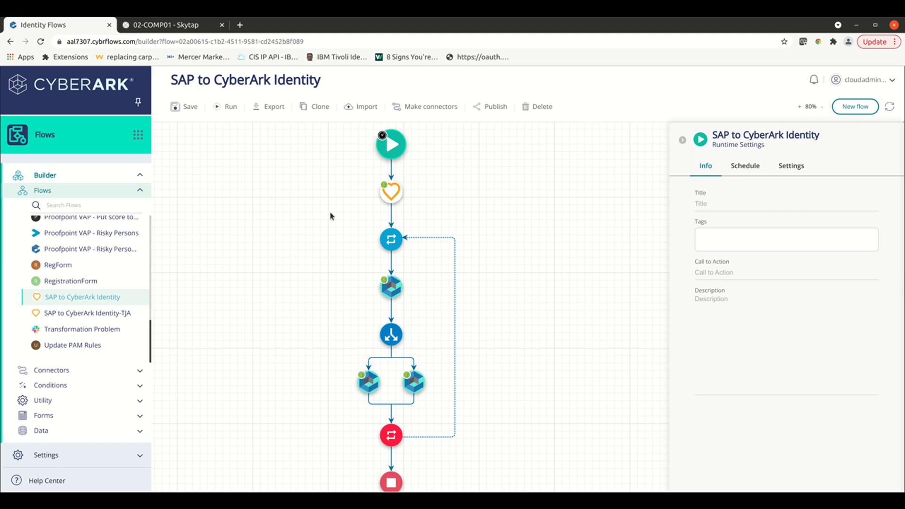
pyautogui.moveTo(436, 231)
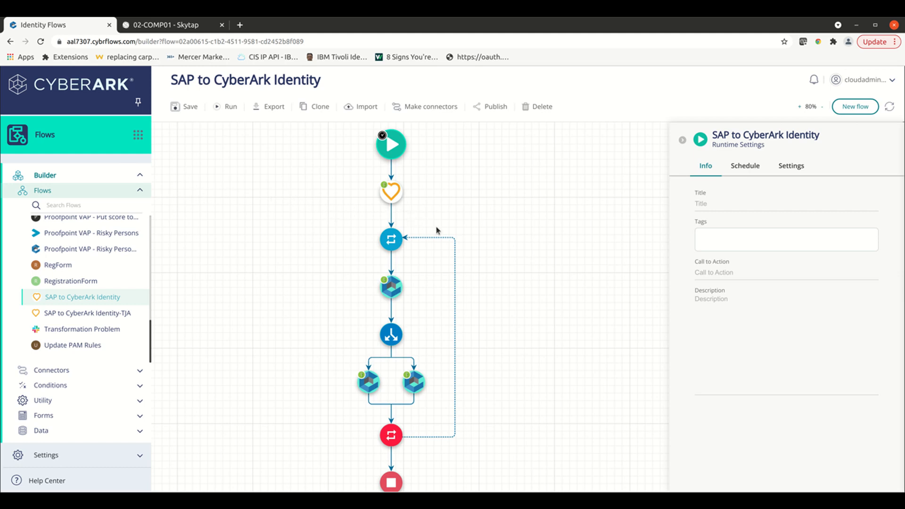
pyautogui.moveTo(470, 229)
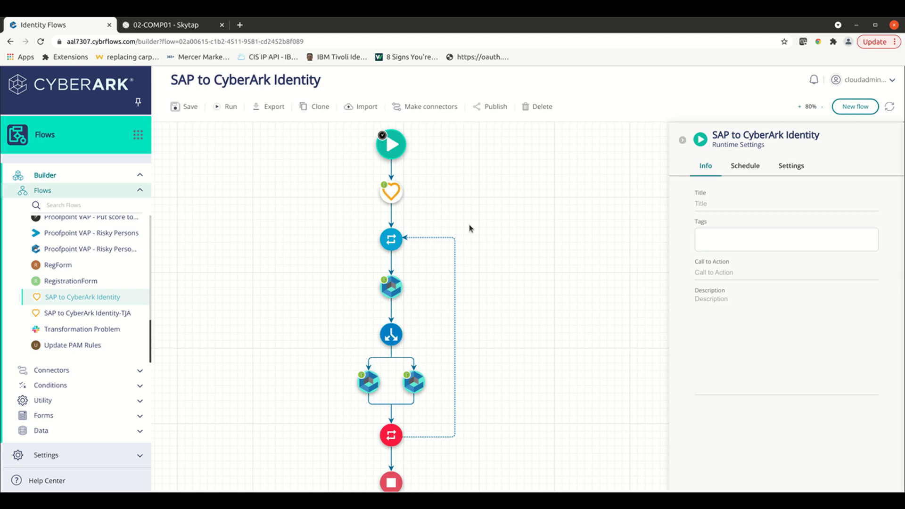
pyautogui.moveTo(422, 203)
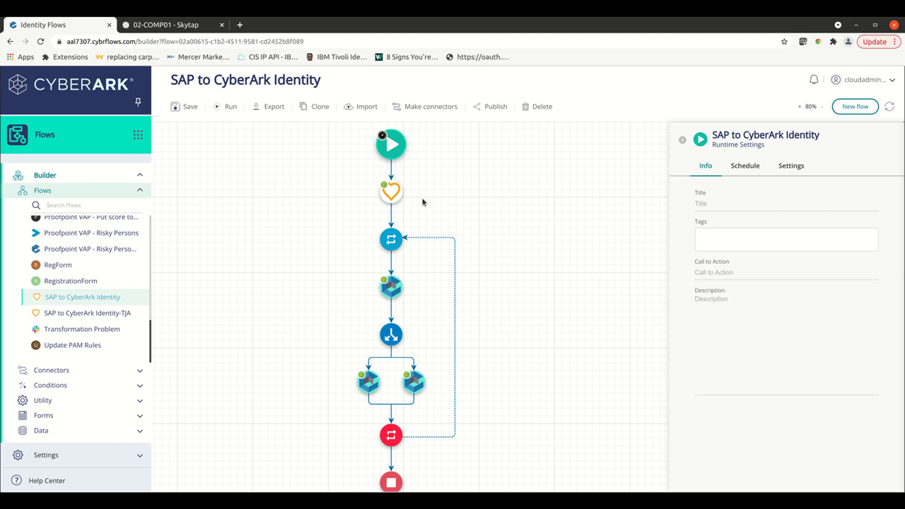
pyautogui.moveTo(391, 192)
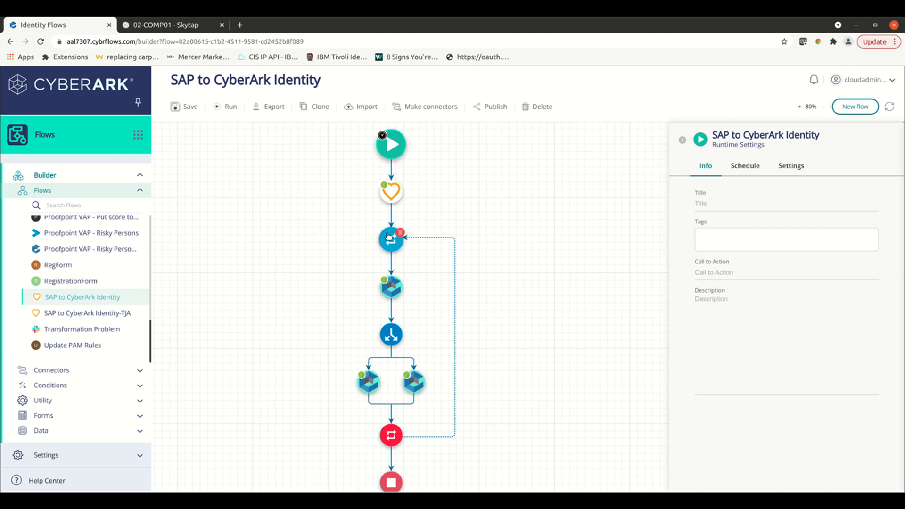
pyautogui.click(390, 238)
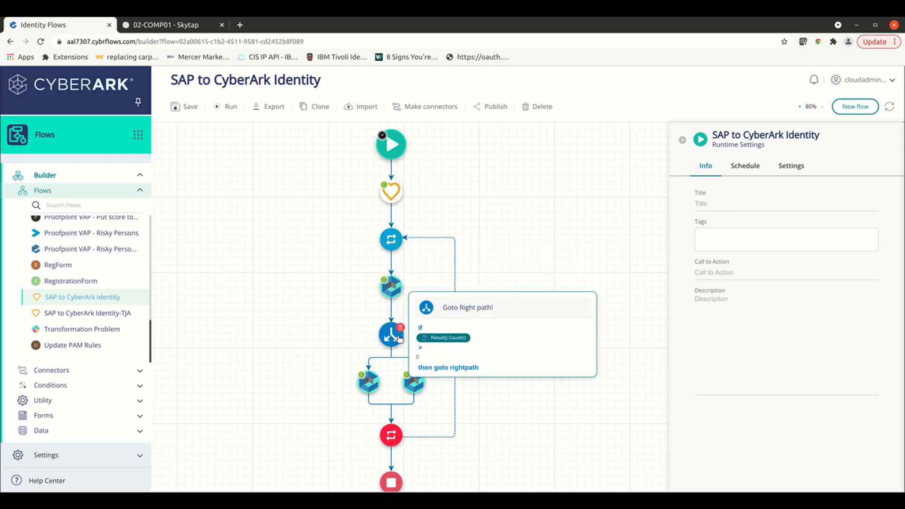
pyautogui.moveTo(388, 337)
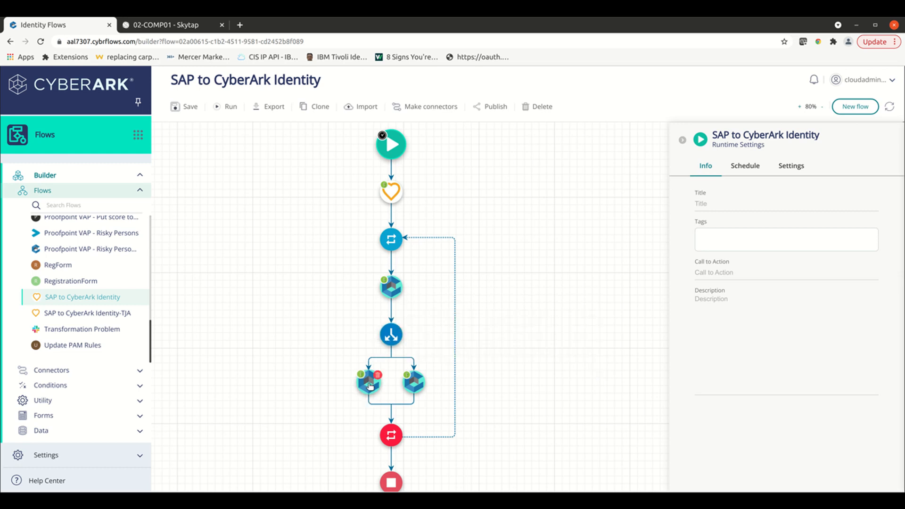
pyautogui.moveTo(368, 383)
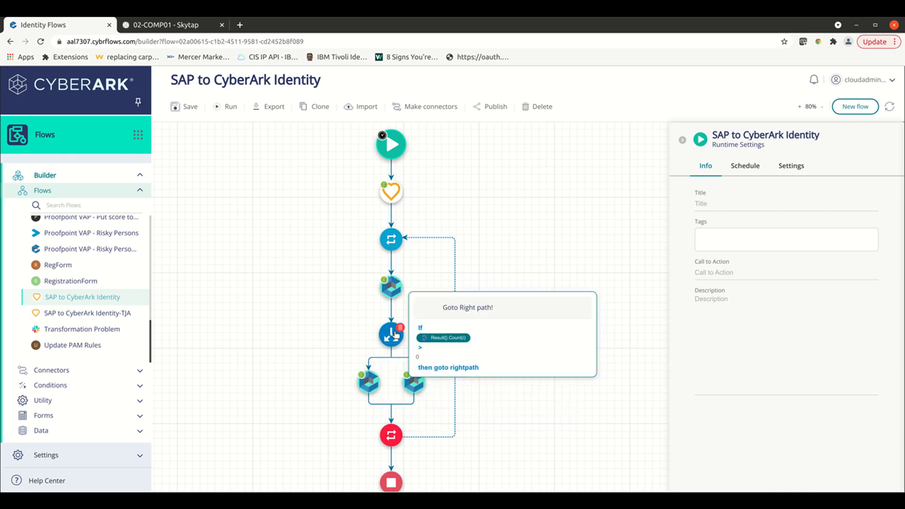
pyautogui.moveTo(414, 382)
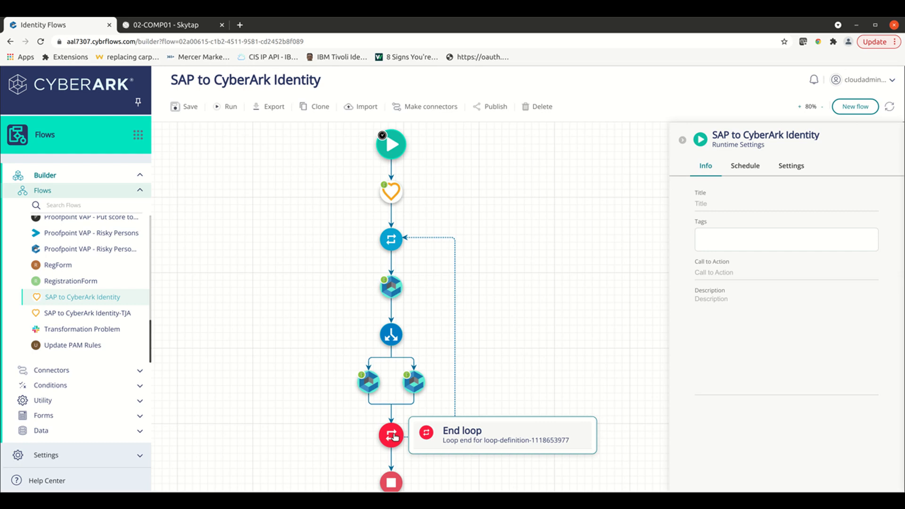
pyautogui.moveTo(411, 351)
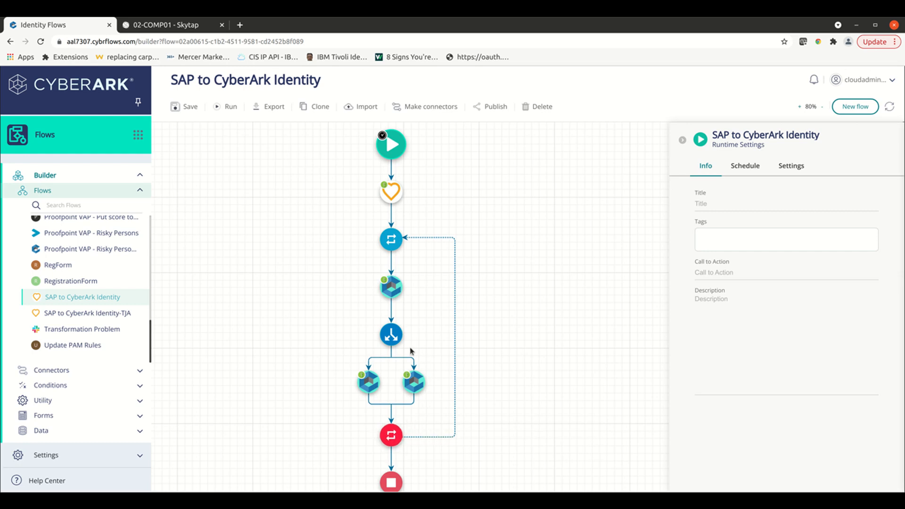
pyautogui.moveTo(408, 310)
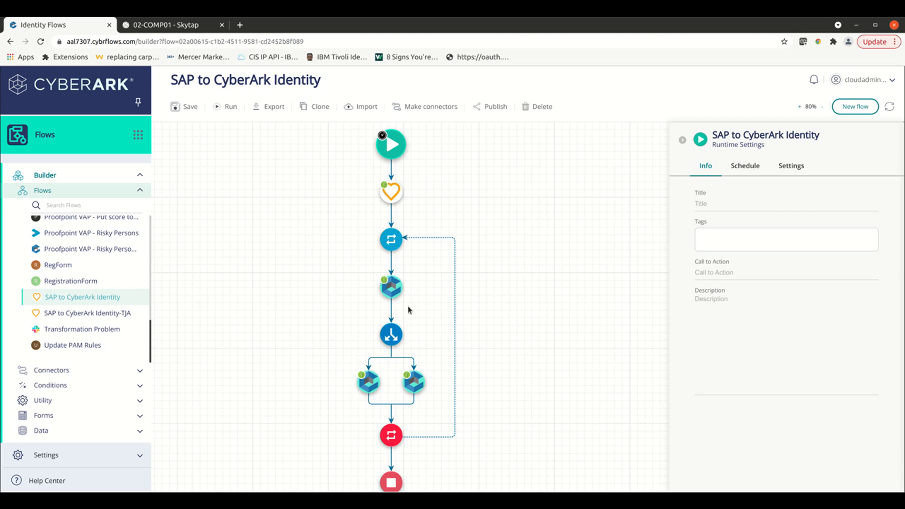
pyautogui.moveTo(368, 312)
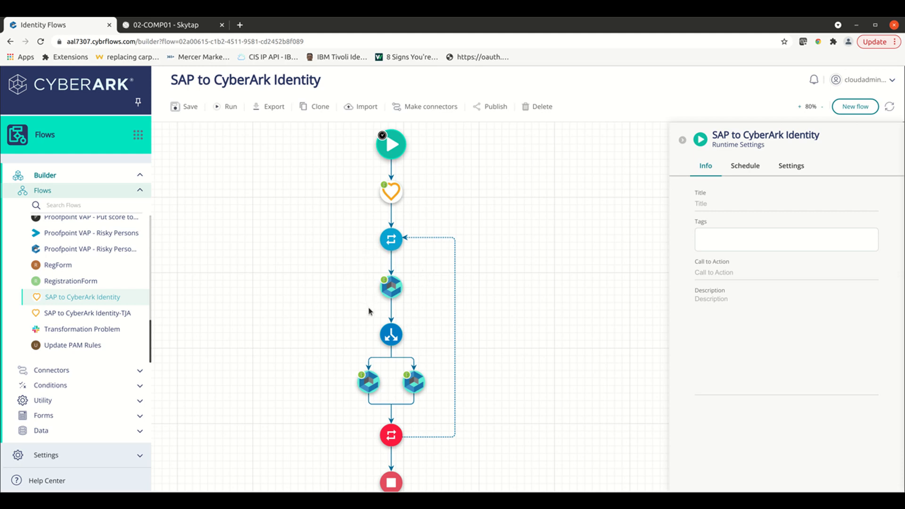
pyautogui.moveTo(385, 275)
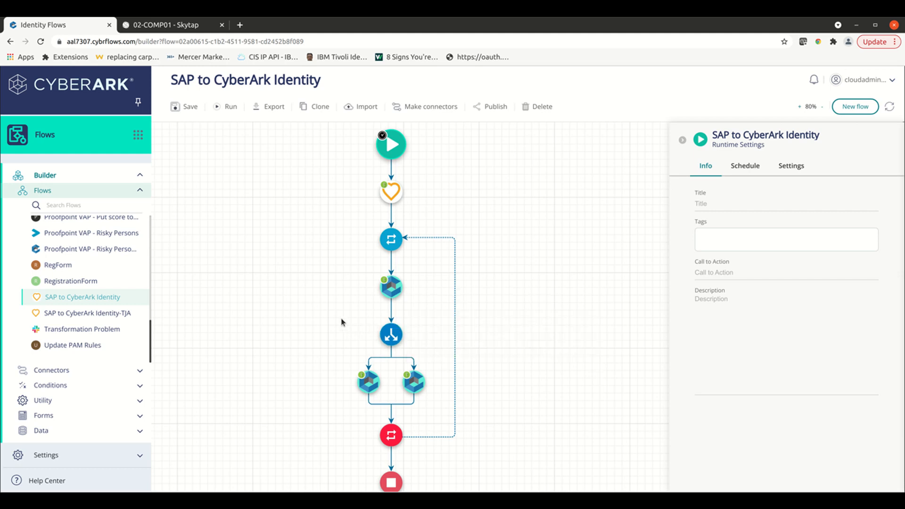
pyautogui.moveTo(340, 316)
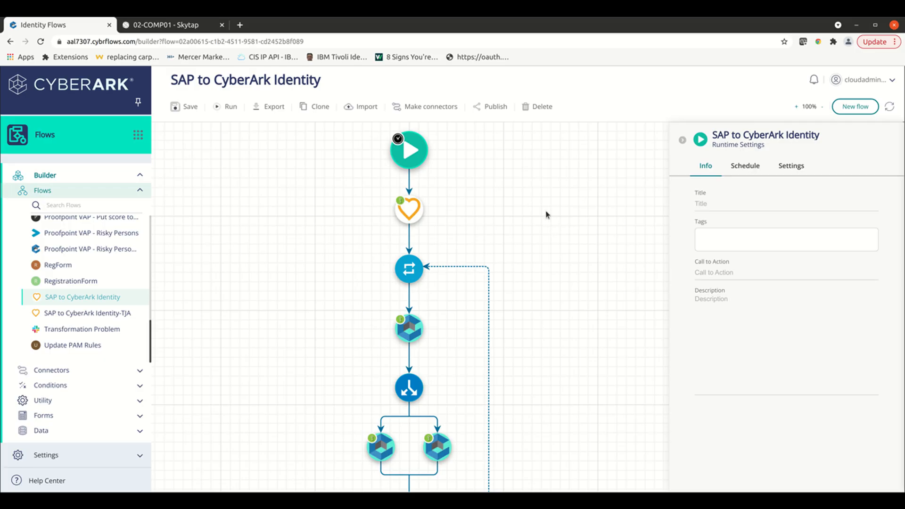
pyautogui.moveTo(197, 262)
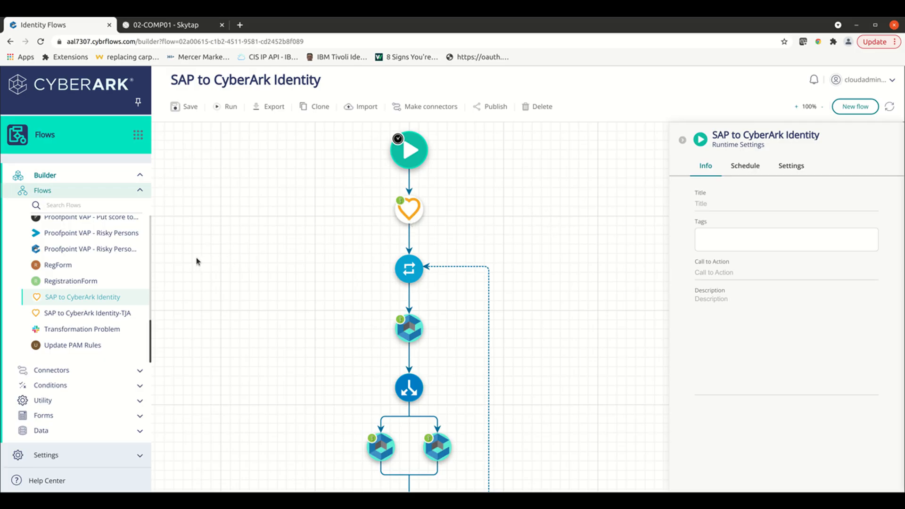
pyautogui.moveTo(131, 240)
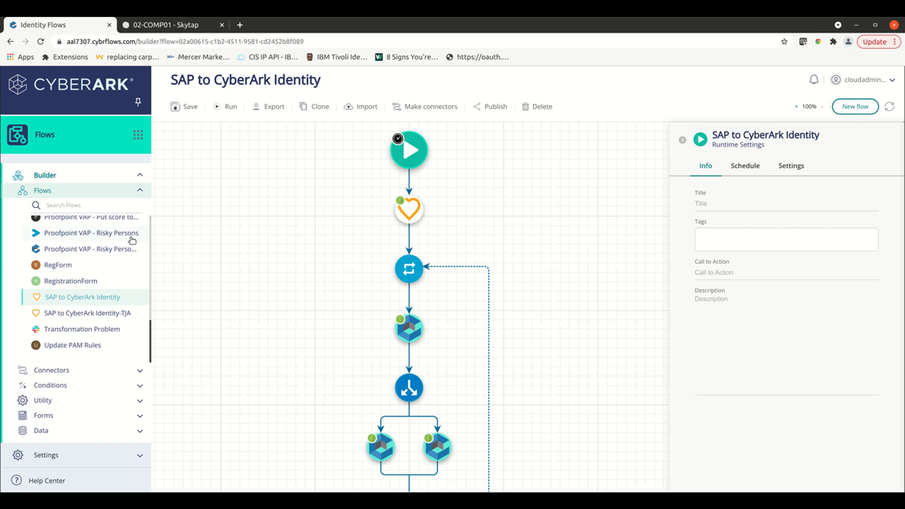
# Step: Select Proofpoint VAP - Risky Persons in the Flows list to bring up the Load Flow? prompt
pyautogui.click(82, 297)
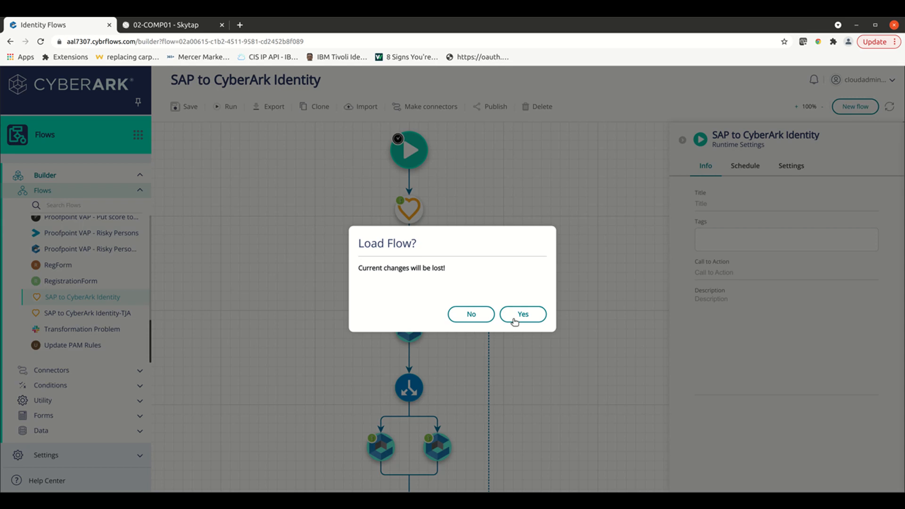
pyautogui.click(521, 313)
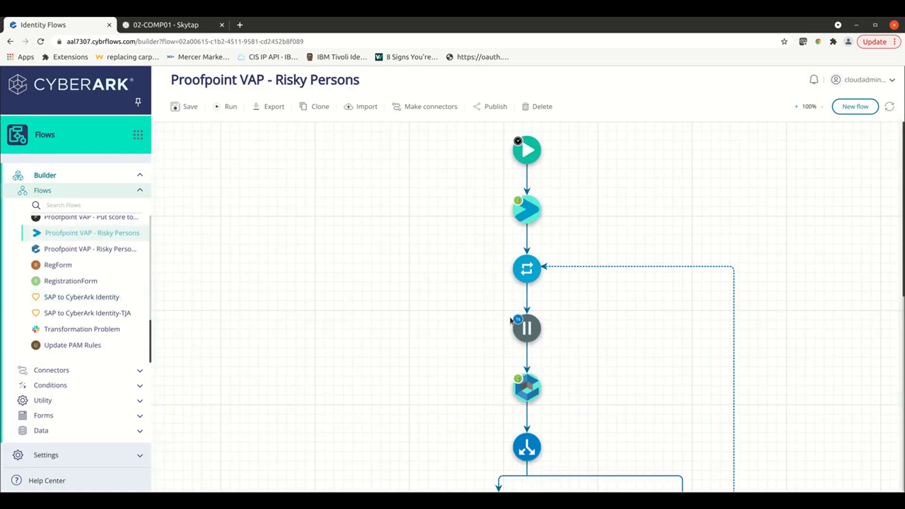
pyautogui.click(525, 150)
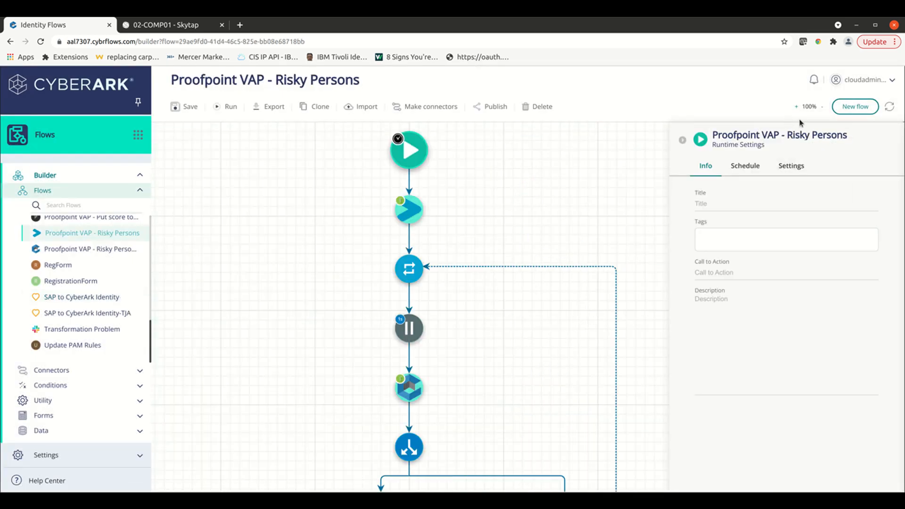
pyautogui.click(822, 107)
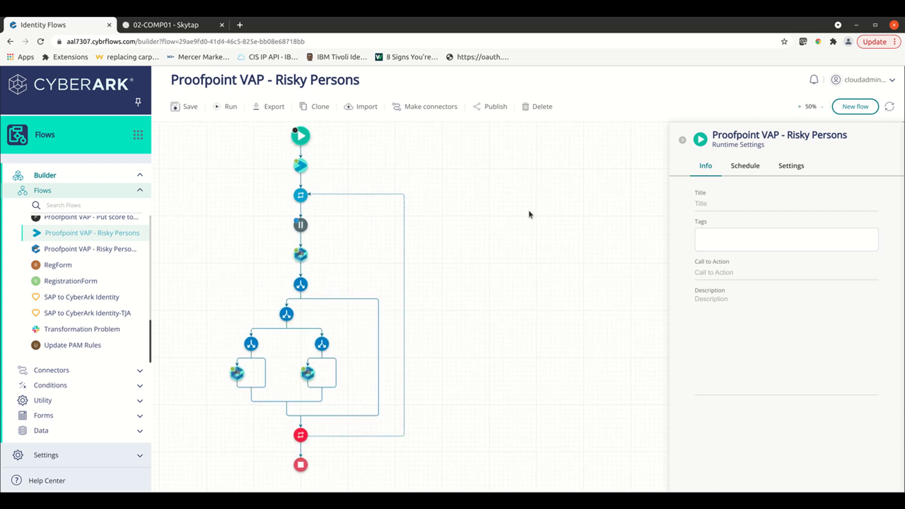
pyautogui.moveTo(429, 211)
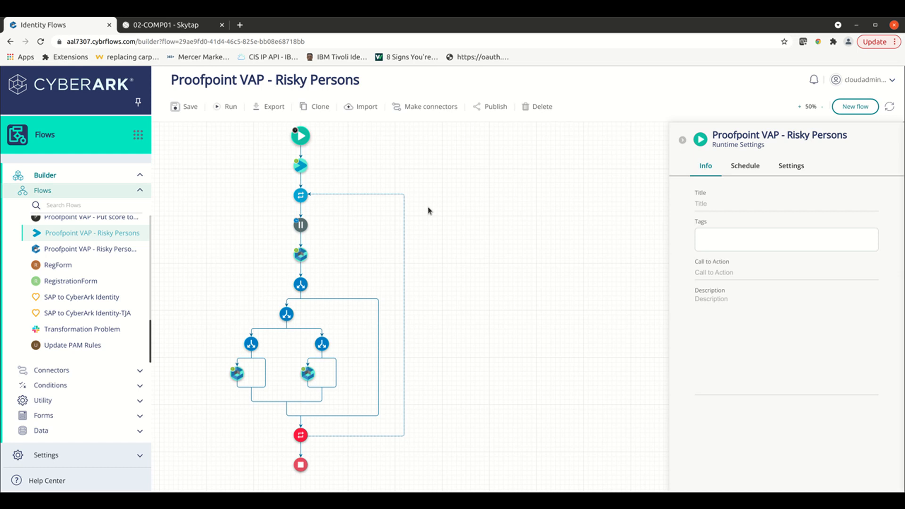
pyautogui.moveTo(332, 173)
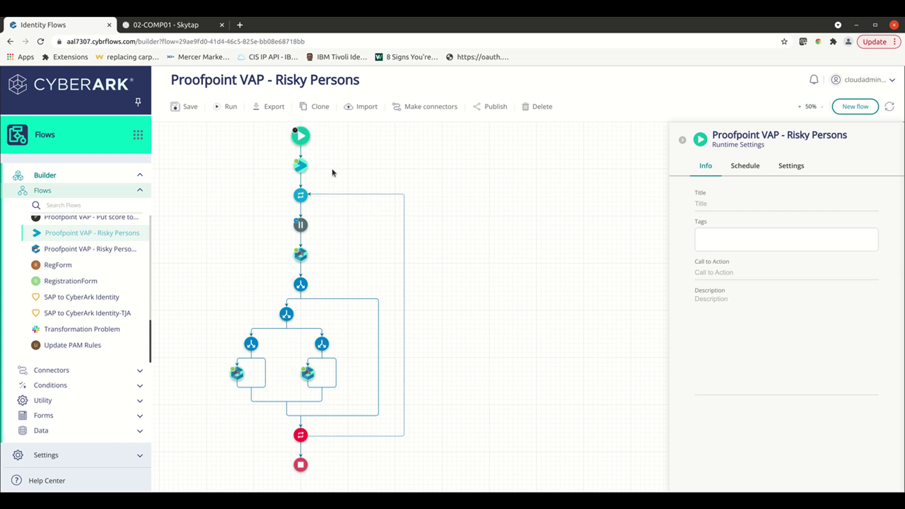
pyautogui.moveTo(300, 165)
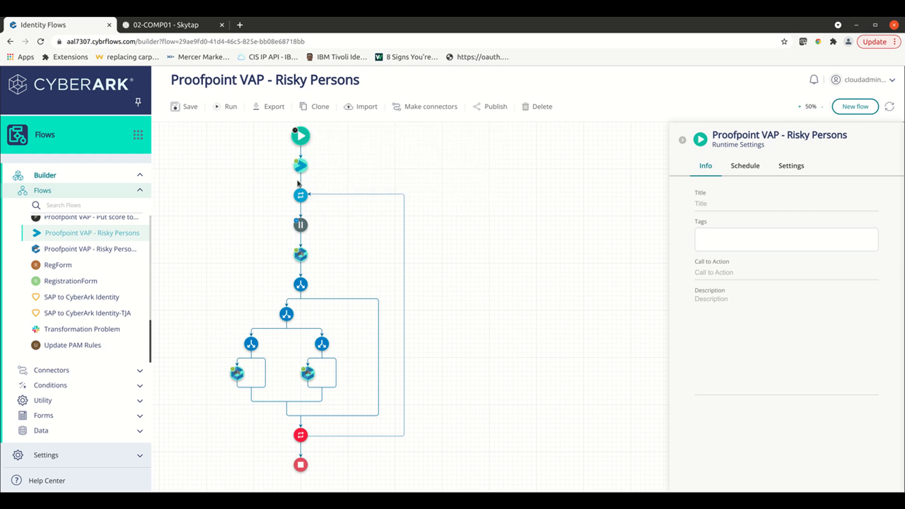
pyautogui.moveTo(277, 178)
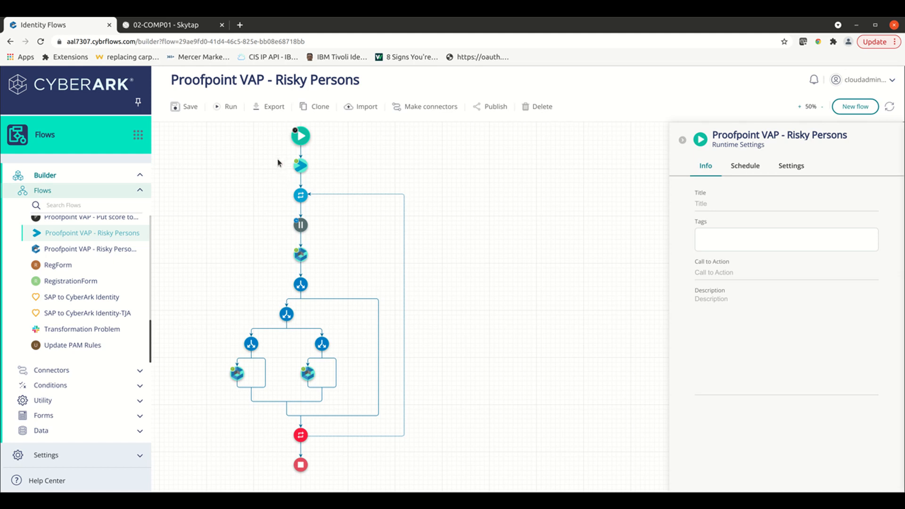
pyautogui.moveTo(300, 165)
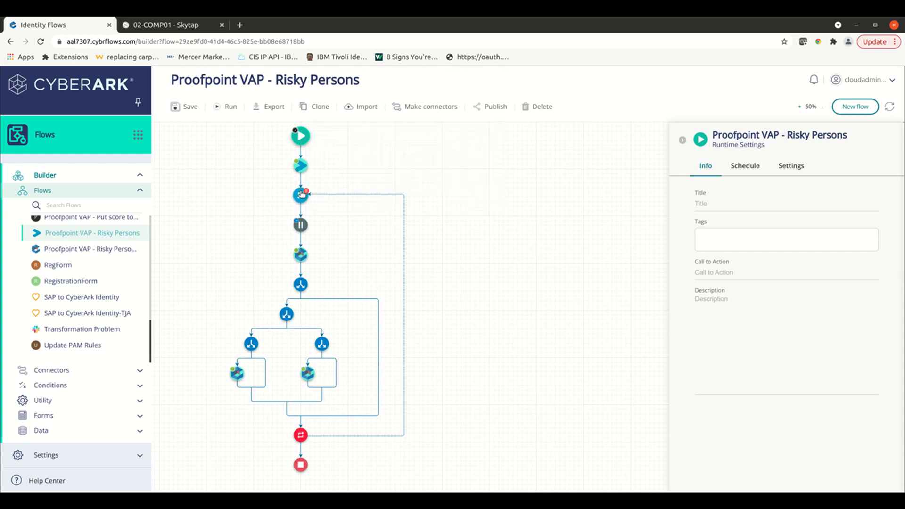
pyautogui.click(300, 193)
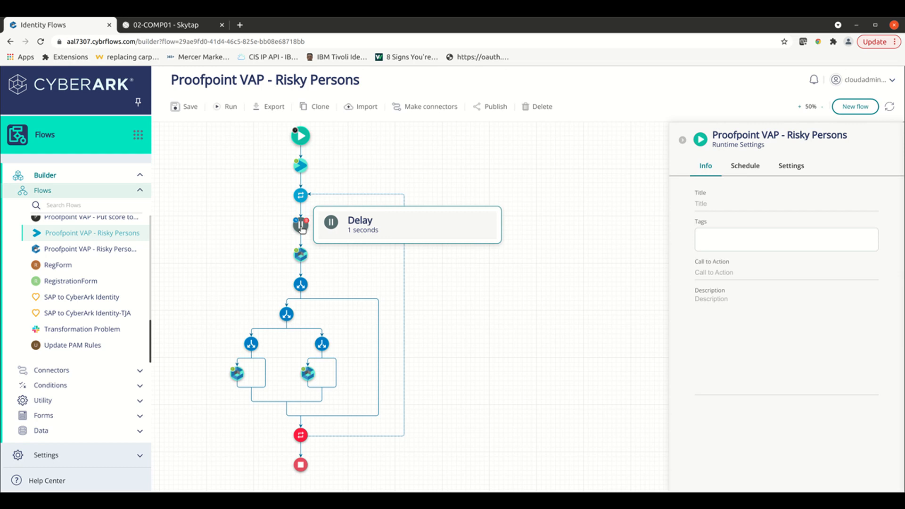
pyautogui.moveTo(311, 234)
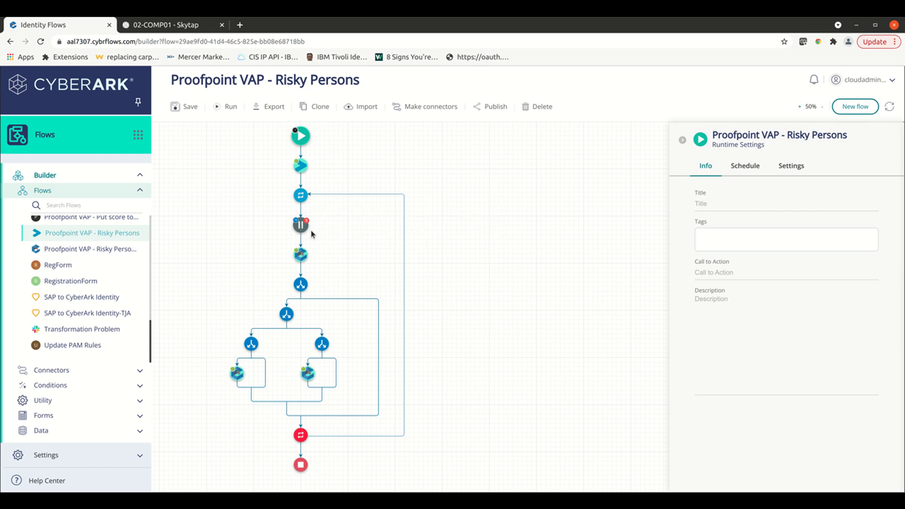
pyautogui.moveTo(300, 254)
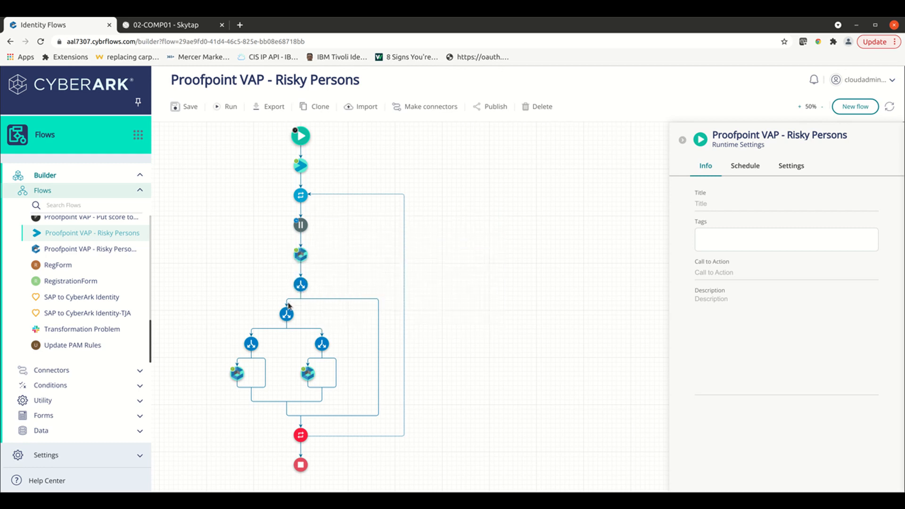
pyautogui.moveTo(287, 313)
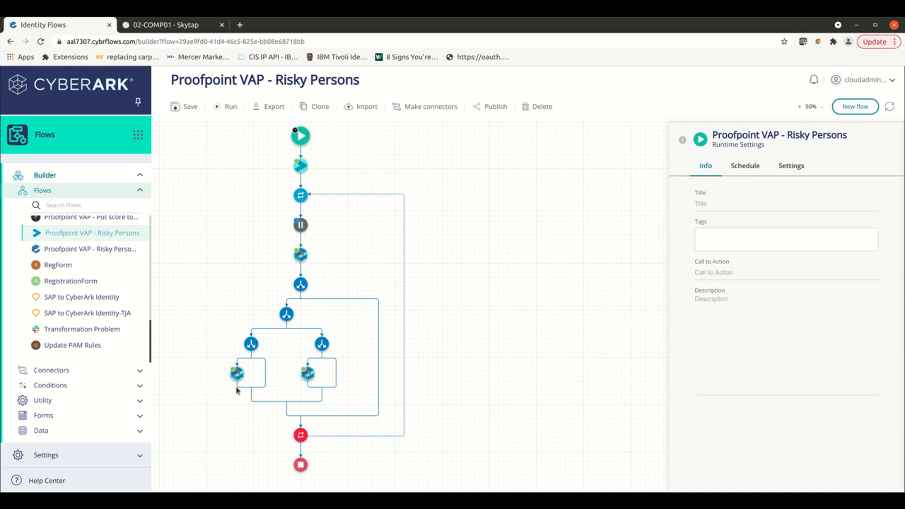
pyautogui.moveTo(315, 394)
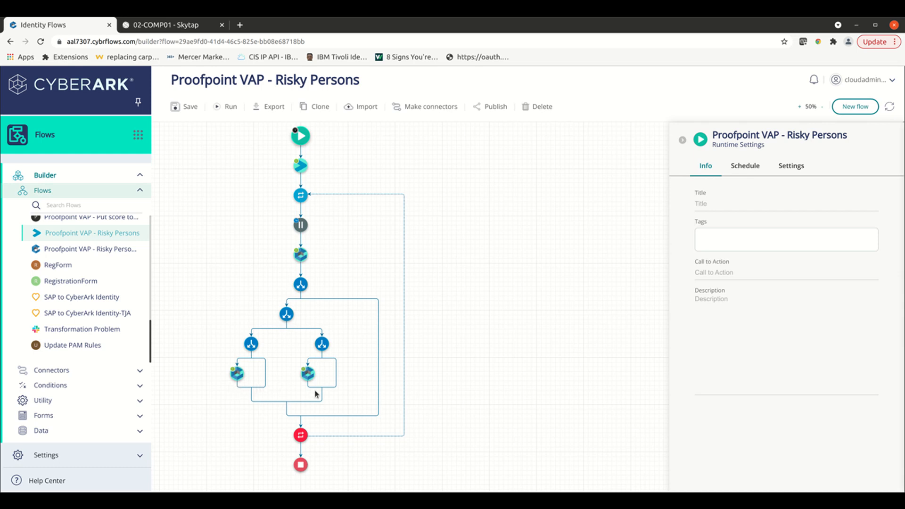
pyautogui.moveTo(379, 329)
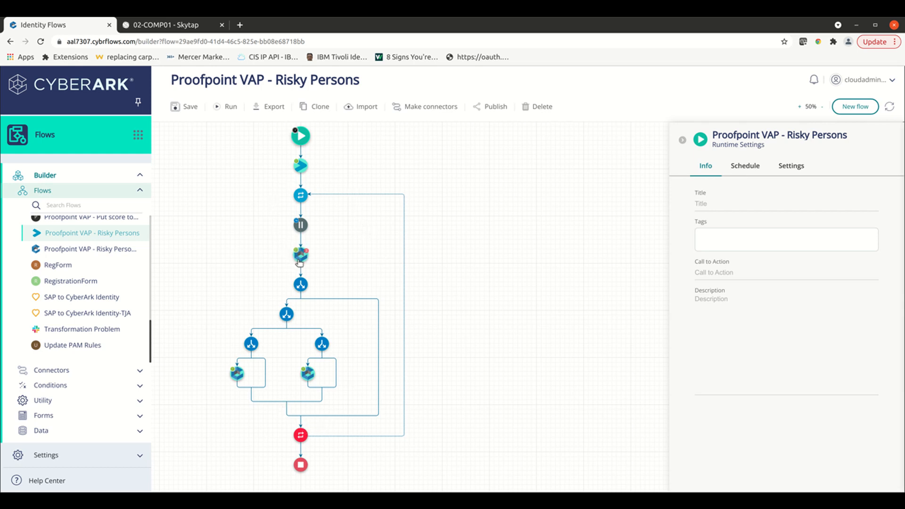
pyautogui.moveTo(300, 283)
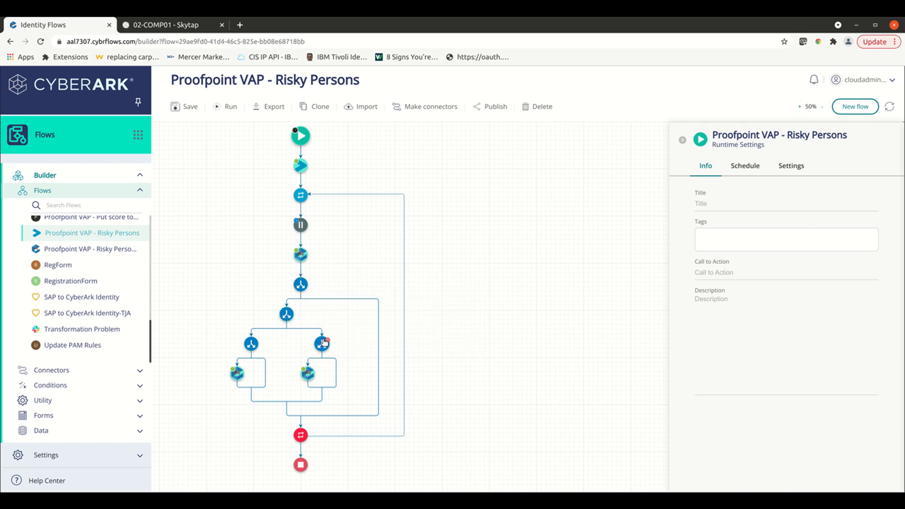
pyautogui.moveTo(321, 344)
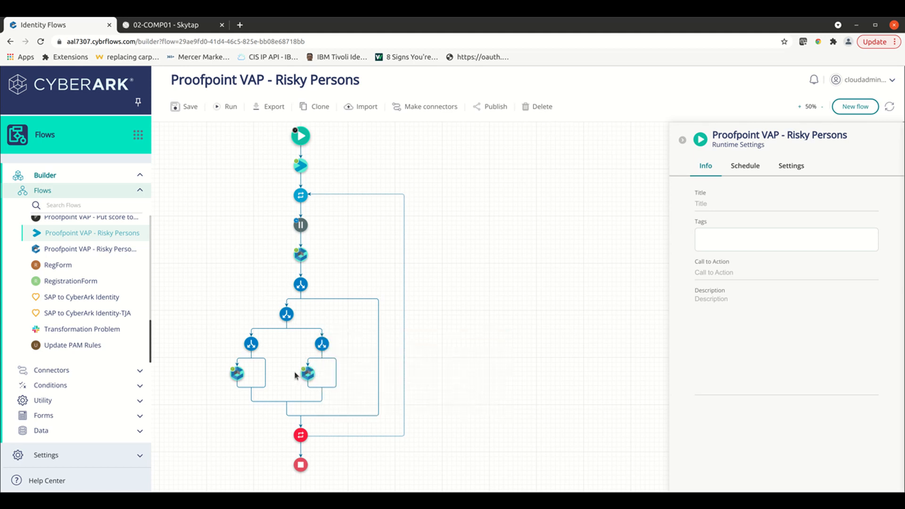
pyautogui.moveTo(249, 237)
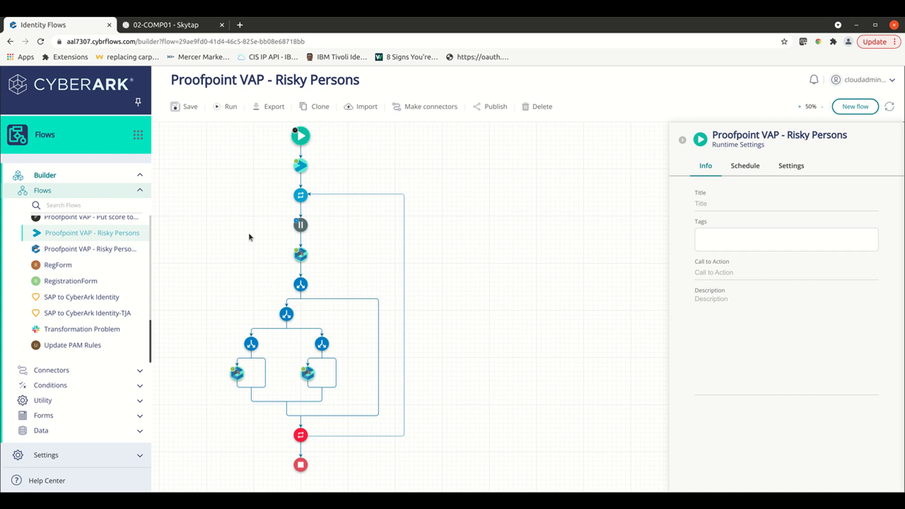
pyautogui.moveTo(355, 234)
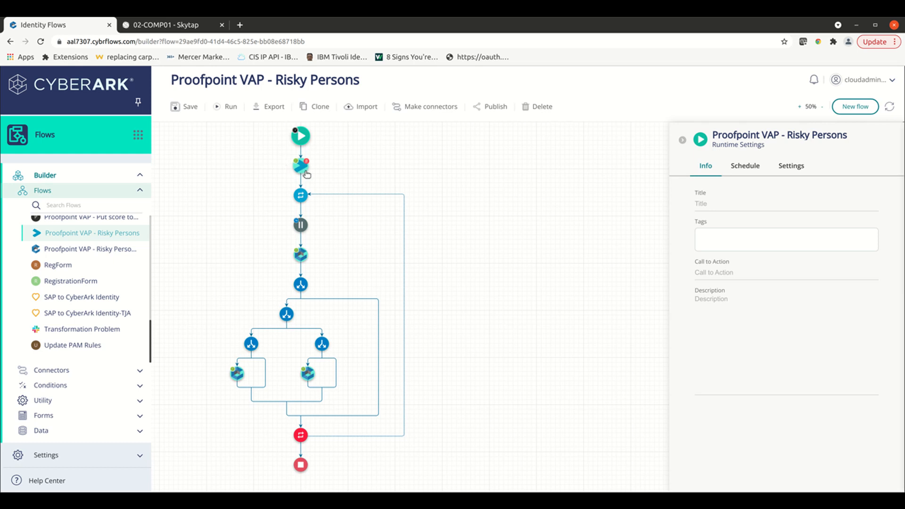
pyautogui.moveTo(300, 166)
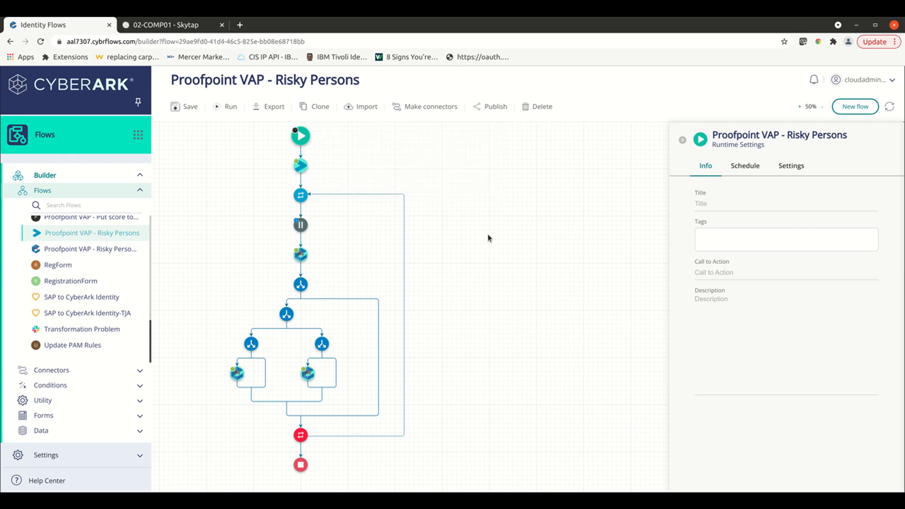
pyautogui.moveTo(675, 235)
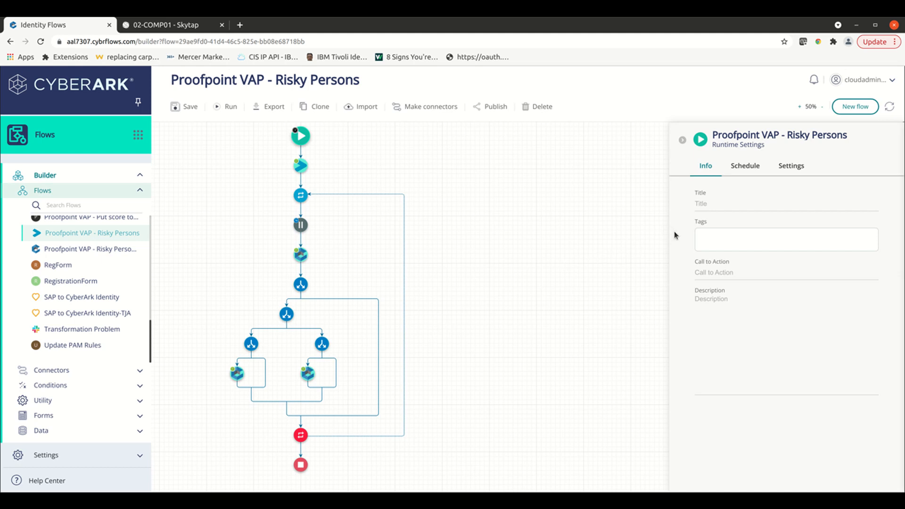
pyautogui.moveTo(745, 166)
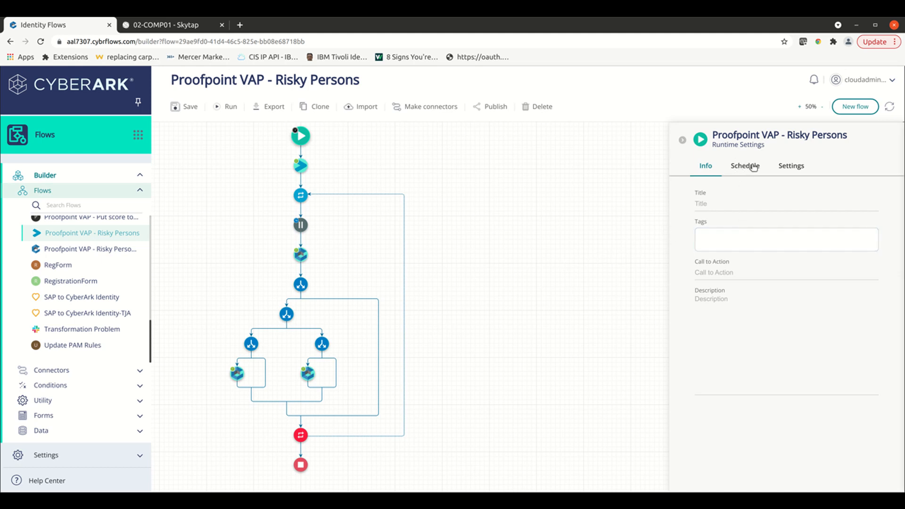
# Step: View the disabled ten-minute run schedule, then the standard flow type and browser access settings
pyautogui.click(744, 166)
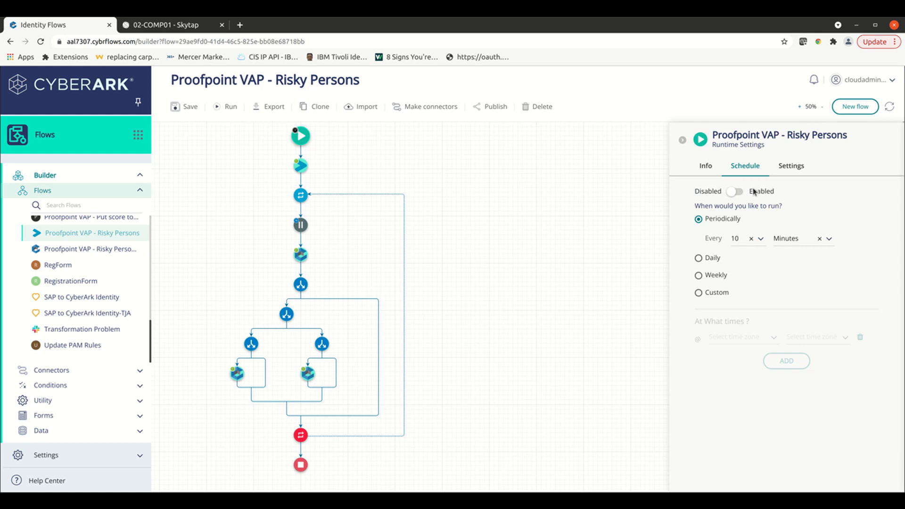
pyautogui.moveTo(717, 214)
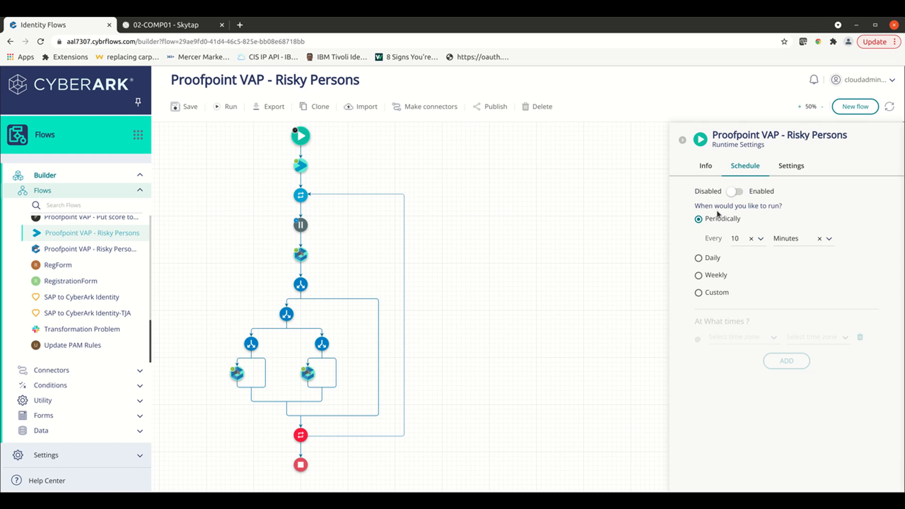
pyautogui.moveTo(545, 254)
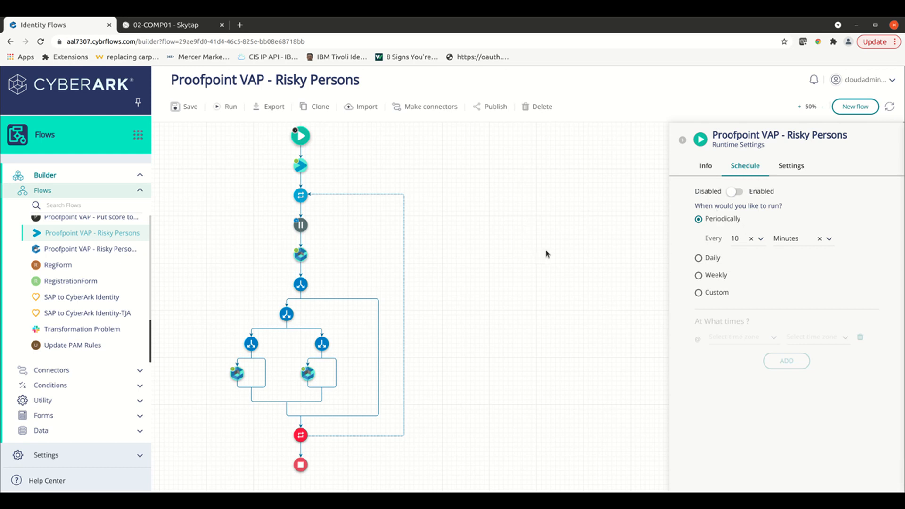
pyautogui.click(790, 165)
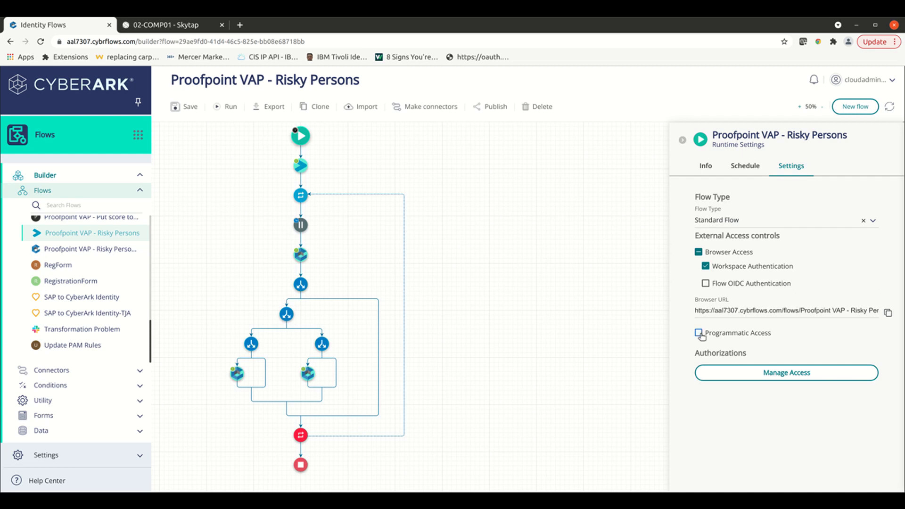
# Step: Check Programmatic Access, revealing API key, basic and anonymous authentication options
pyautogui.click(699, 333)
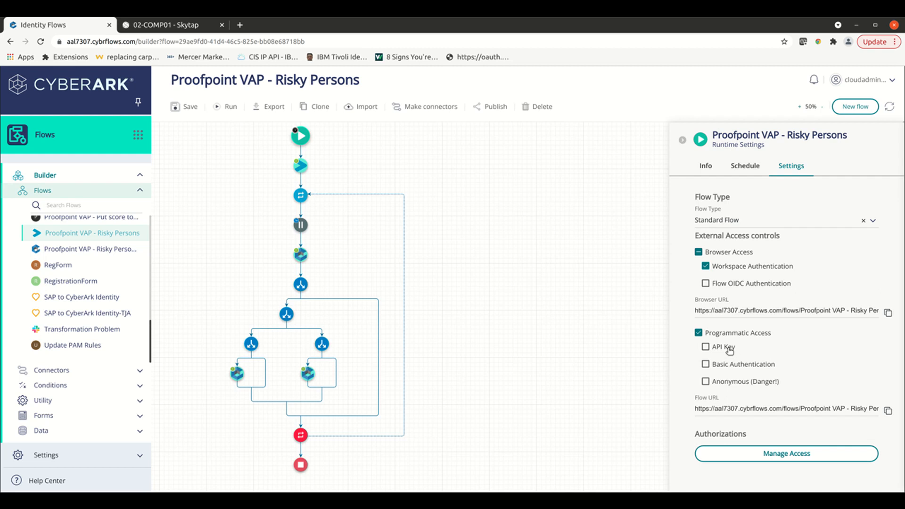
pyautogui.moveTo(736, 369)
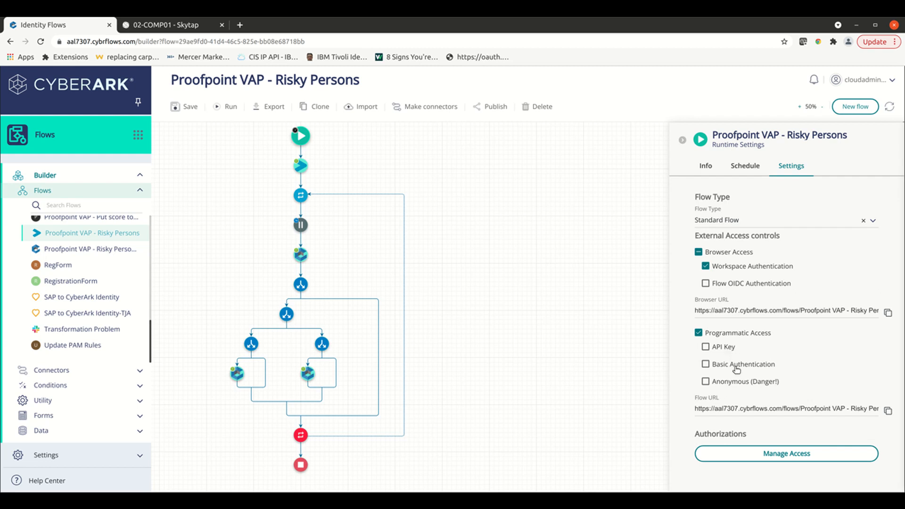
pyautogui.moveTo(673, 195)
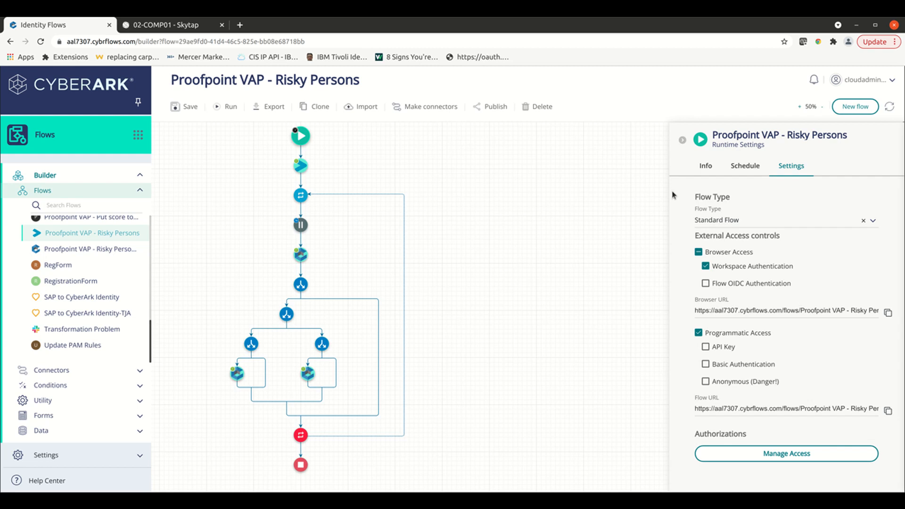
pyautogui.moveTo(538, 206)
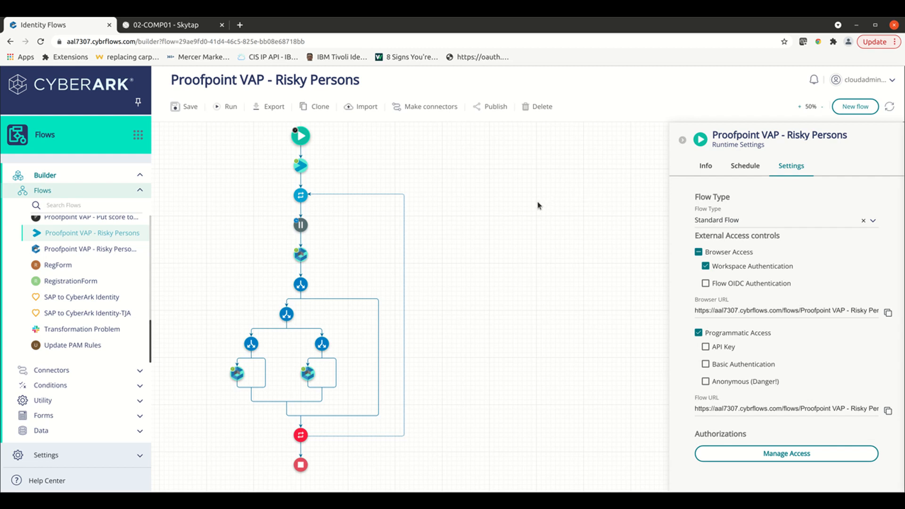
pyautogui.moveTo(446, 178)
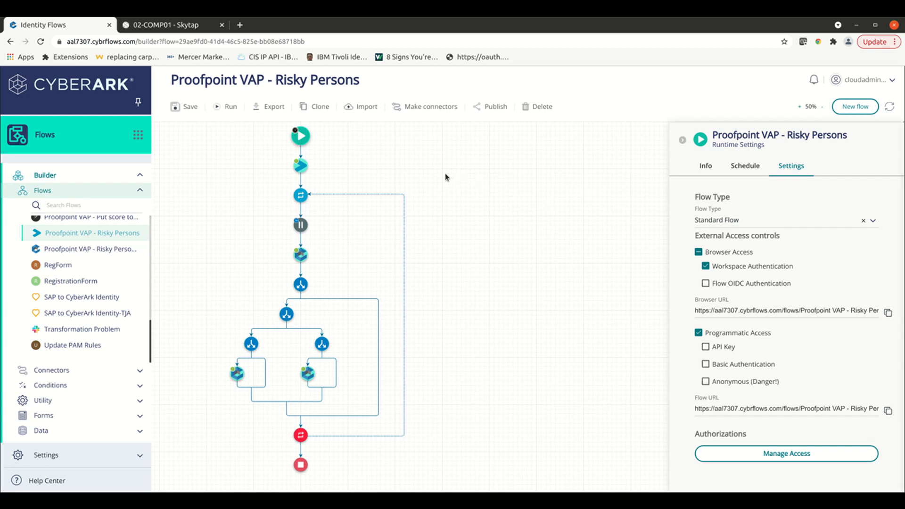
pyautogui.moveTo(381, 146)
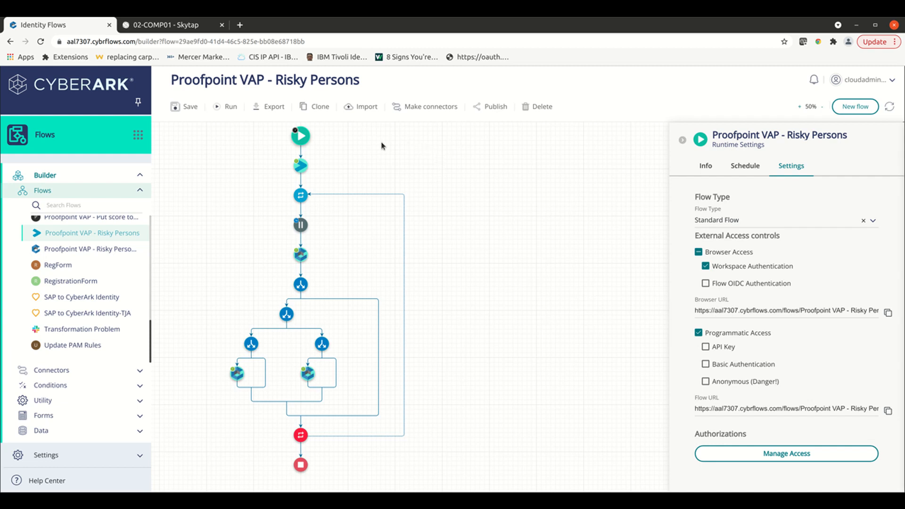
pyautogui.moveTo(524, 152)
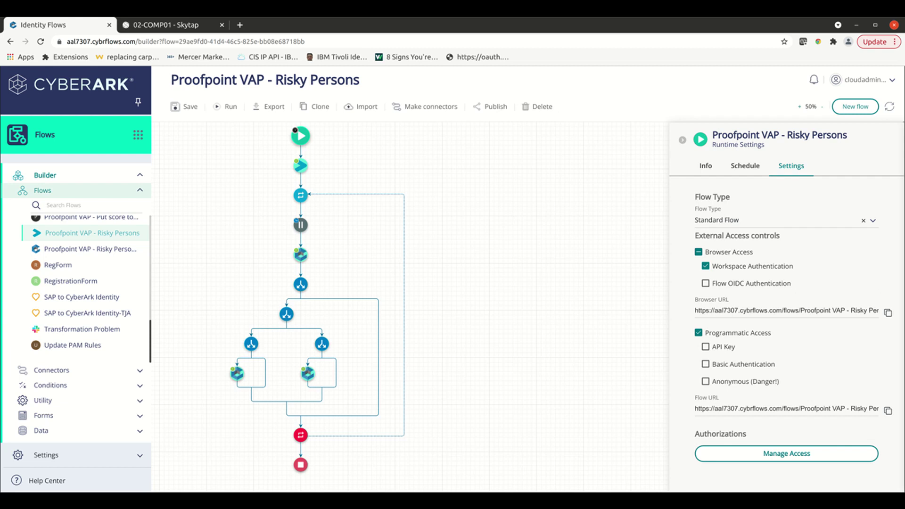
pyautogui.moveTo(791, 36)
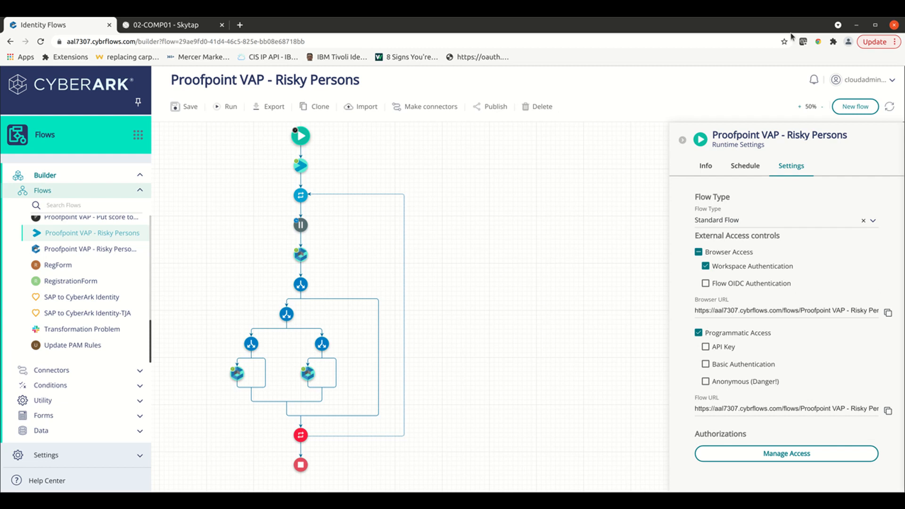